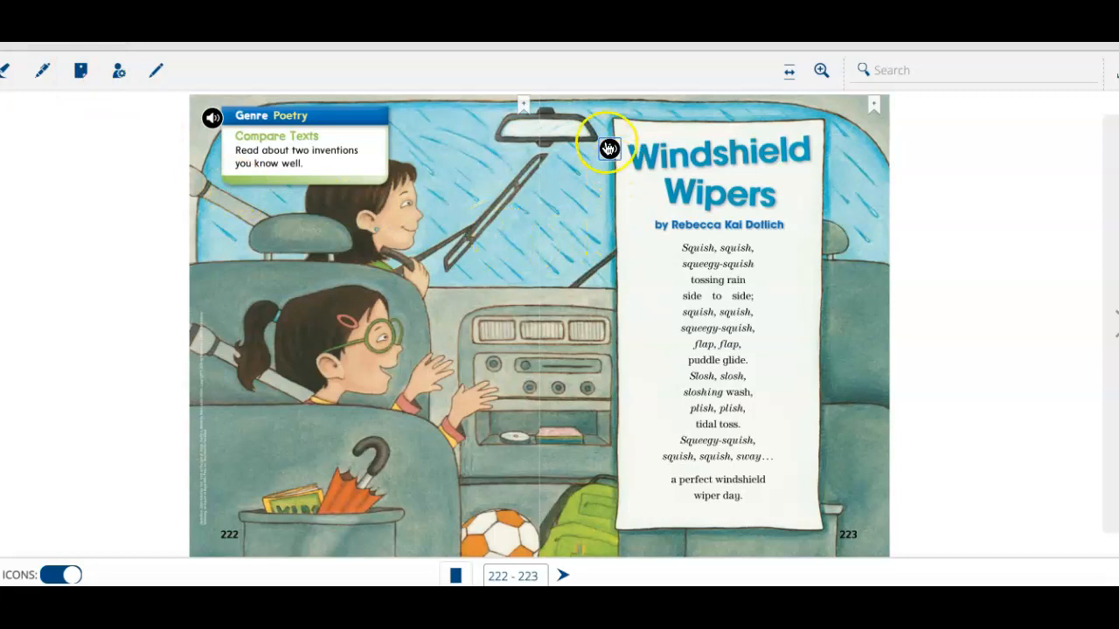
Play the Windshield Wipers read-aloud, then turn to the Scissors spread on pages 224–225.
{"action": "left_click", "coordinate": [608, 147]}
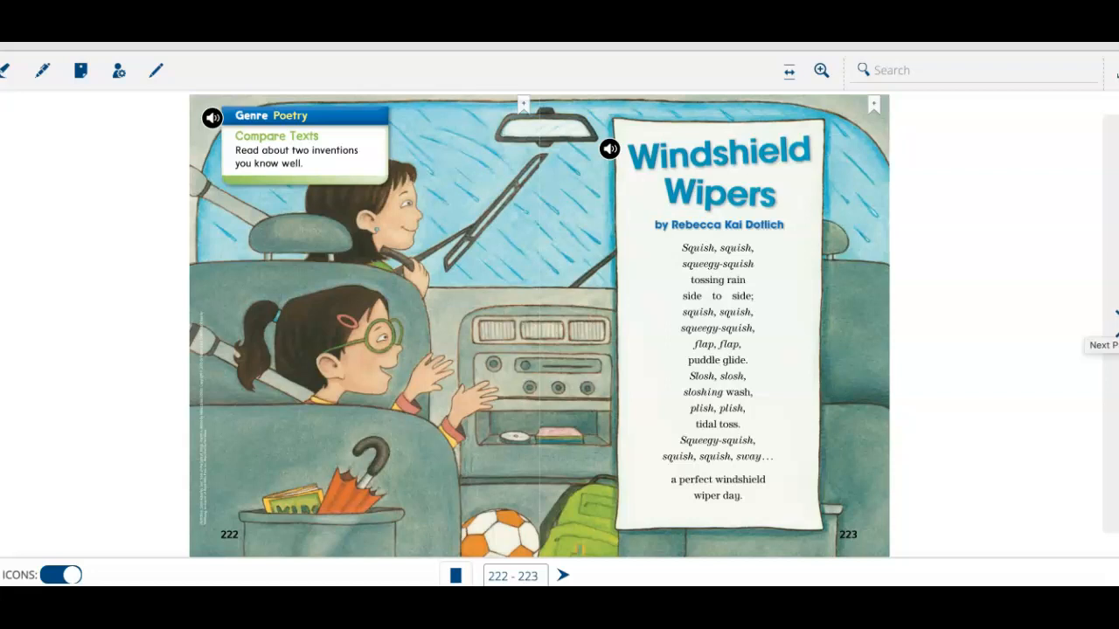
{"action": "left_click", "coordinate": [563, 573]}
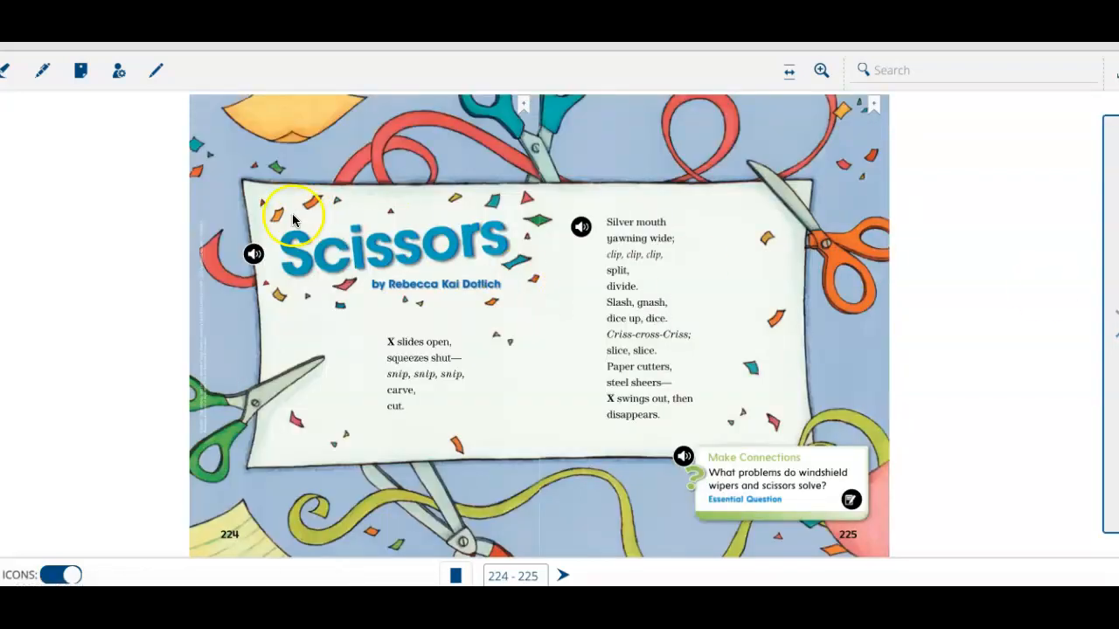
Play the first stanza of Scissors aloud and load the second stanza's audio.
{"action": "left_click", "coordinate": [253, 255]}
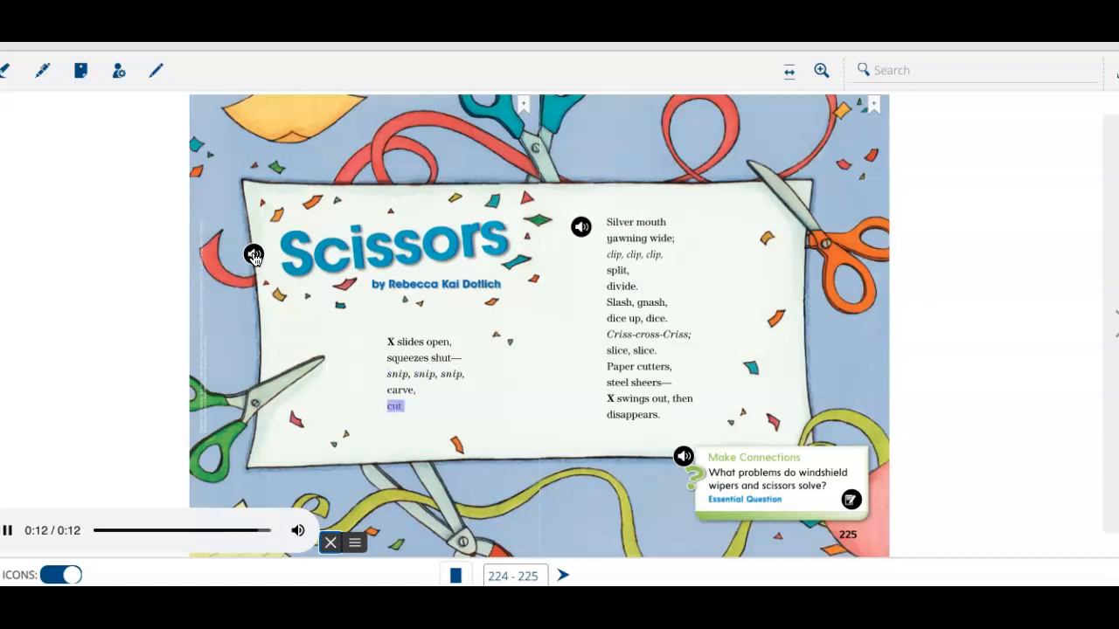
{"action": "left_click", "coordinate": [580, 227]}
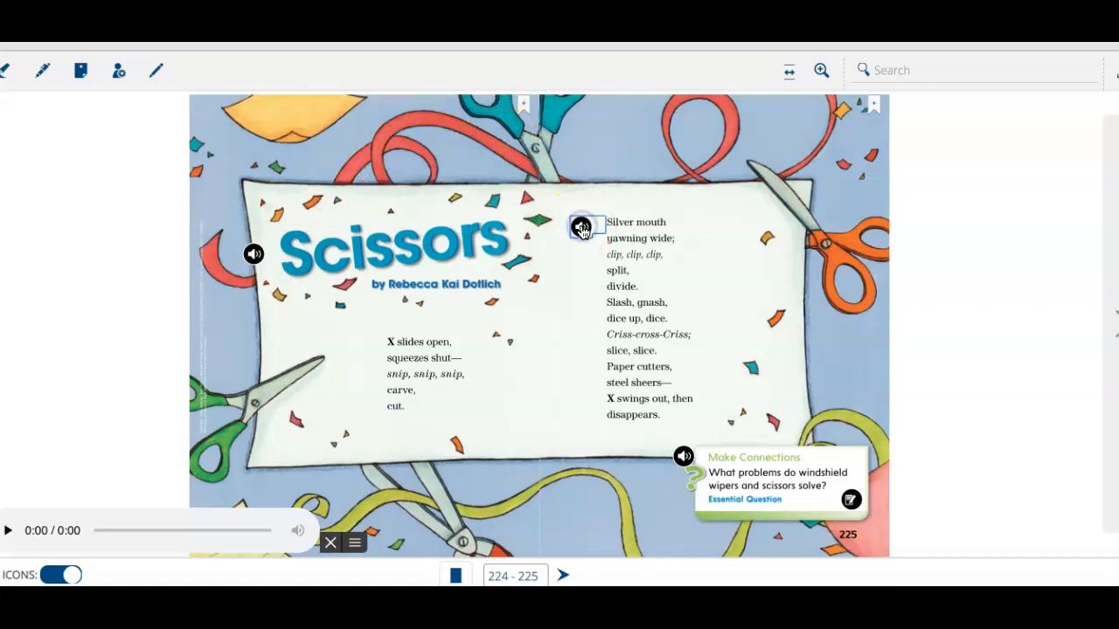
Play the second stanza of Scissors aloud to the end.
{"action": "left_click", "coordinate": [588, 225]}
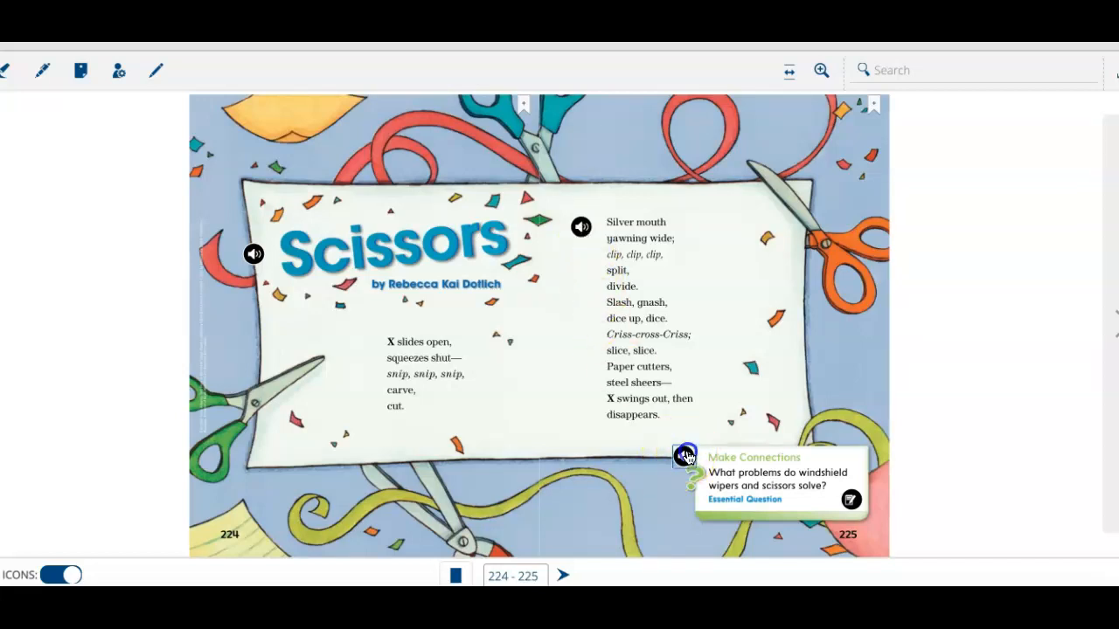
{"action": "left_click", "coordinate": [685, 455]}
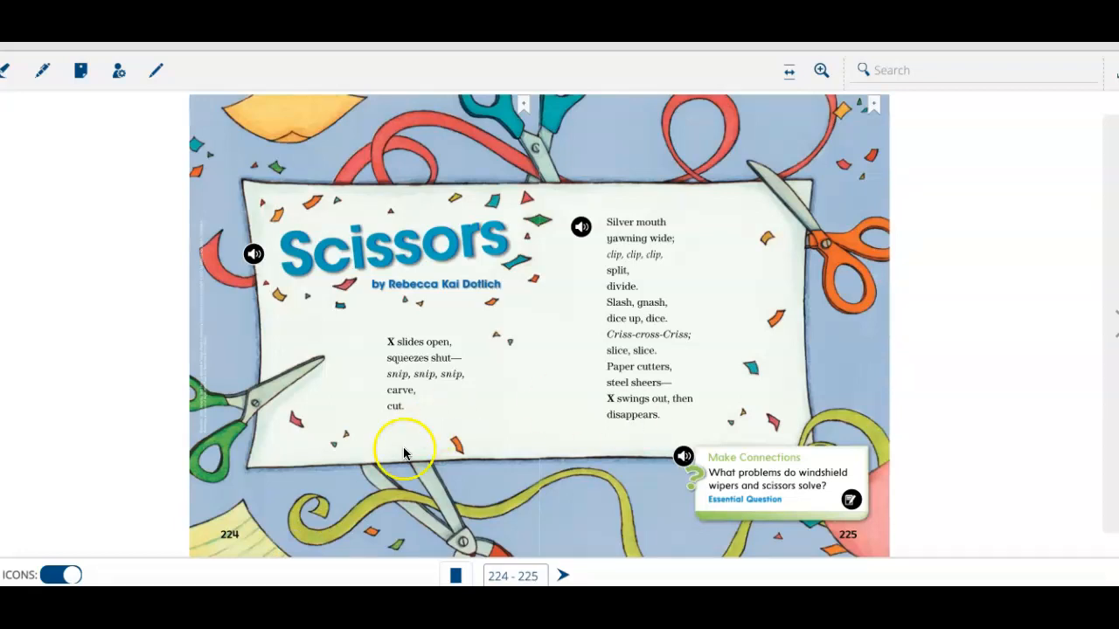
{"action": "mouse_move", "coordinate": [273, 133]}
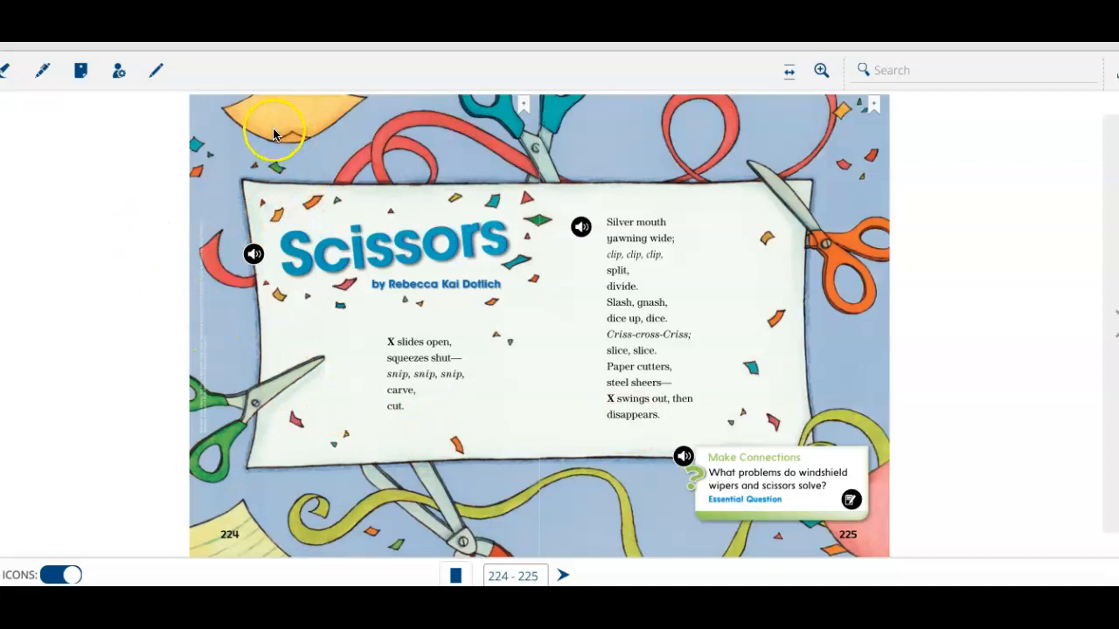